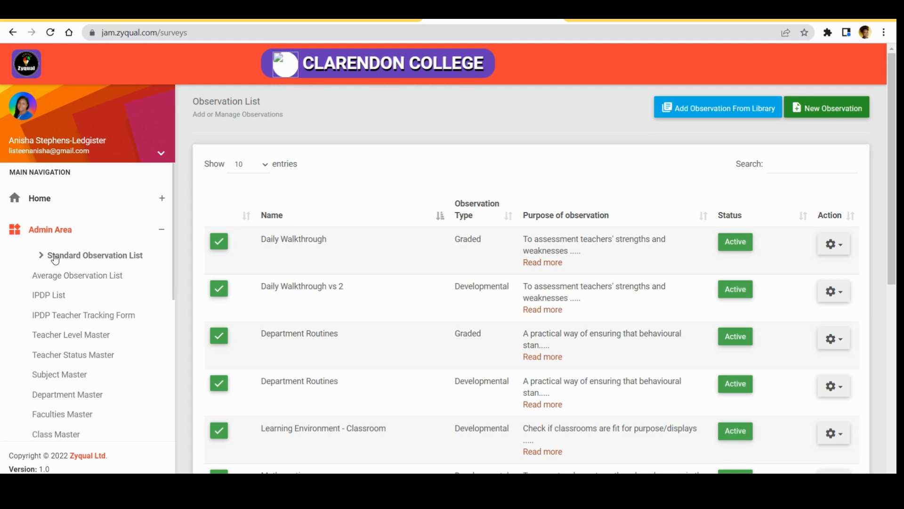
Return to the Observation Dashboard and expand the Admin Area navigation list
{"action": "left_click", "coordinate": [40, 197]}
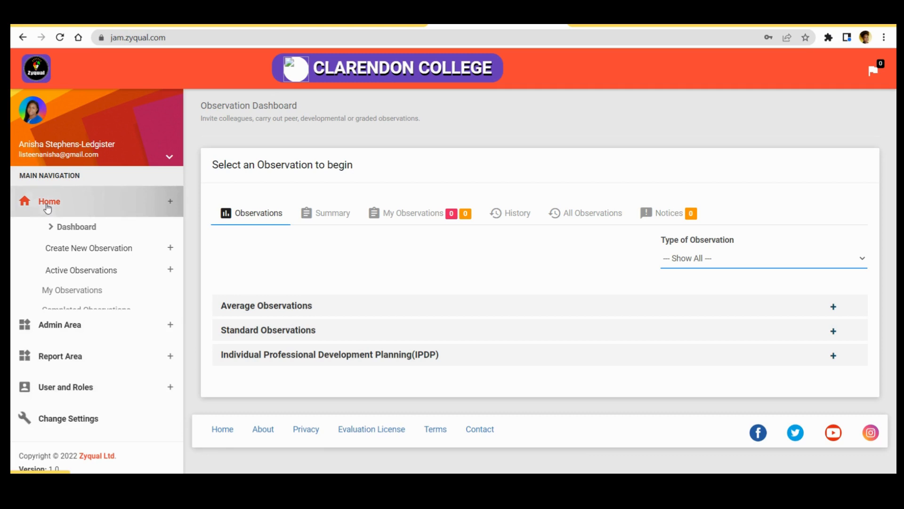
{"action": "left_click", "coordinate": [49, 201]}
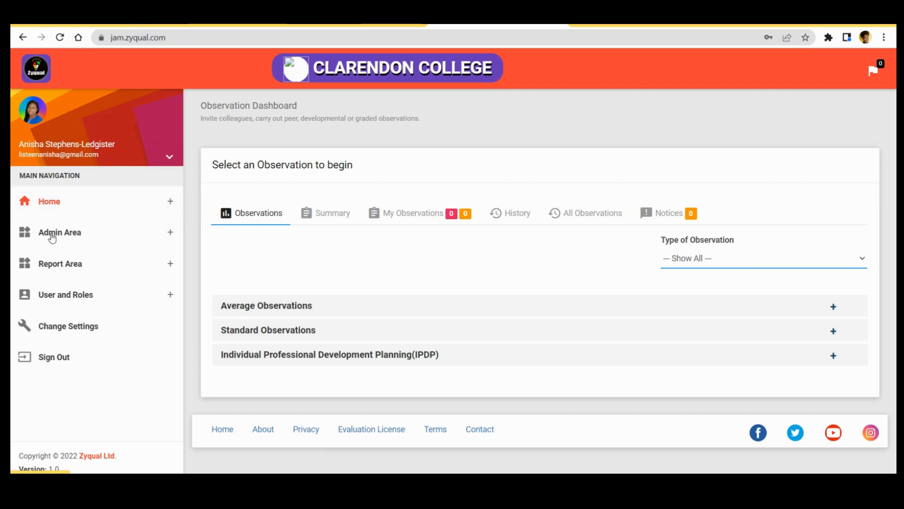
{"action": "left_click", "coordinate": [60, 232]}
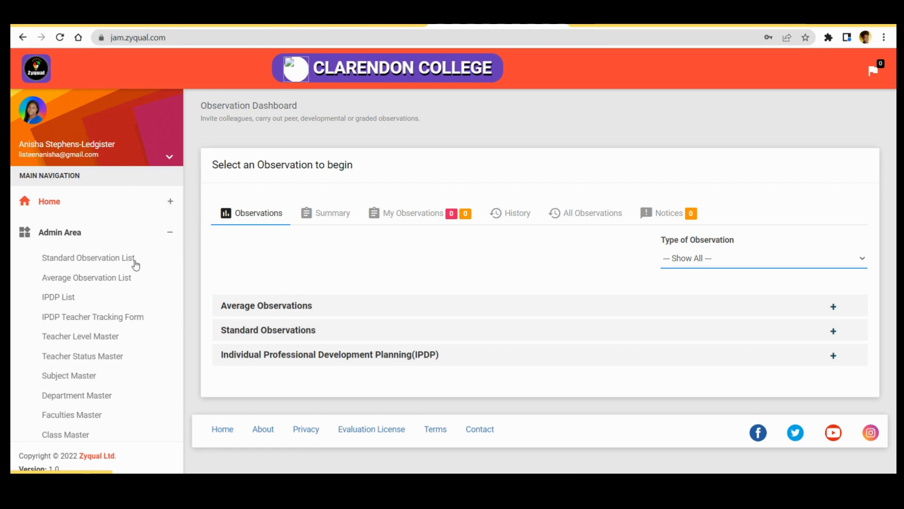
{"action": "mouse_move", "coordinate": [90, 282]}
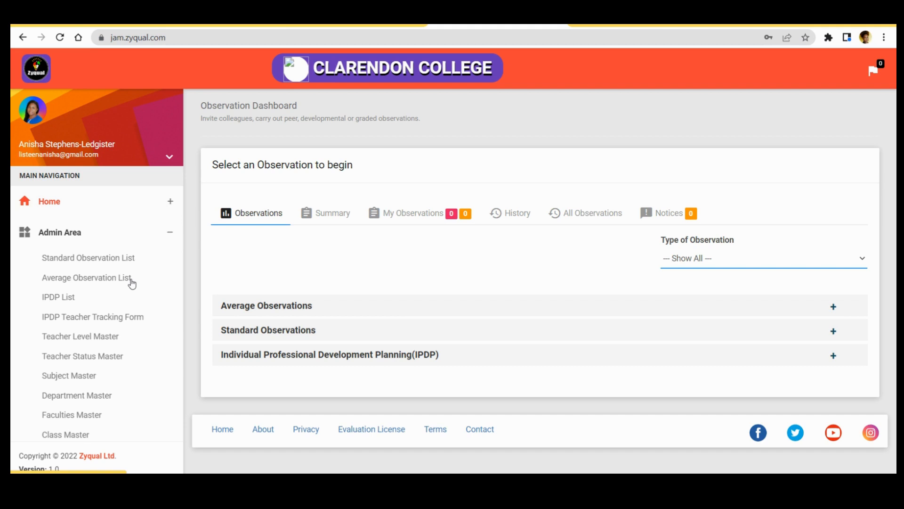
{"action": "mouse_move", "coordinate": [55, 263]}
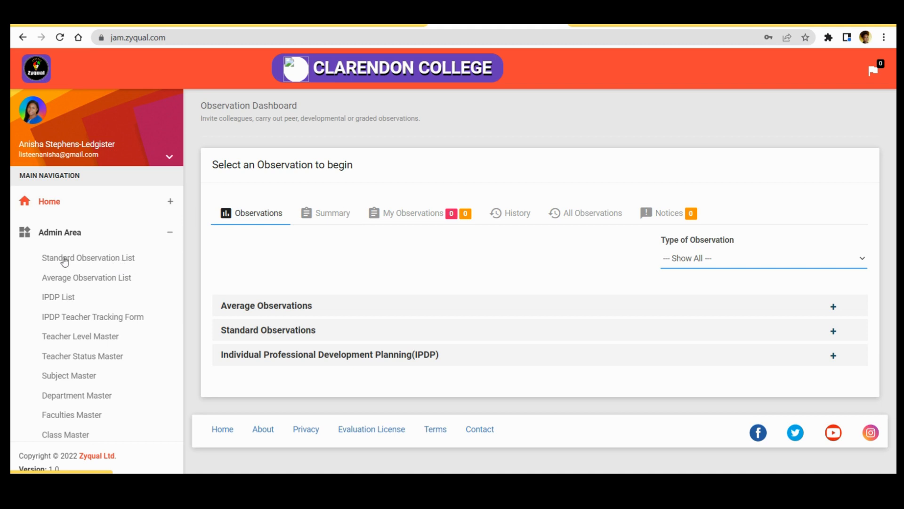
Show the Standard Observation List with its active graded and developmental observations
{"action": "left_click", "coordinate": [88, 257]}
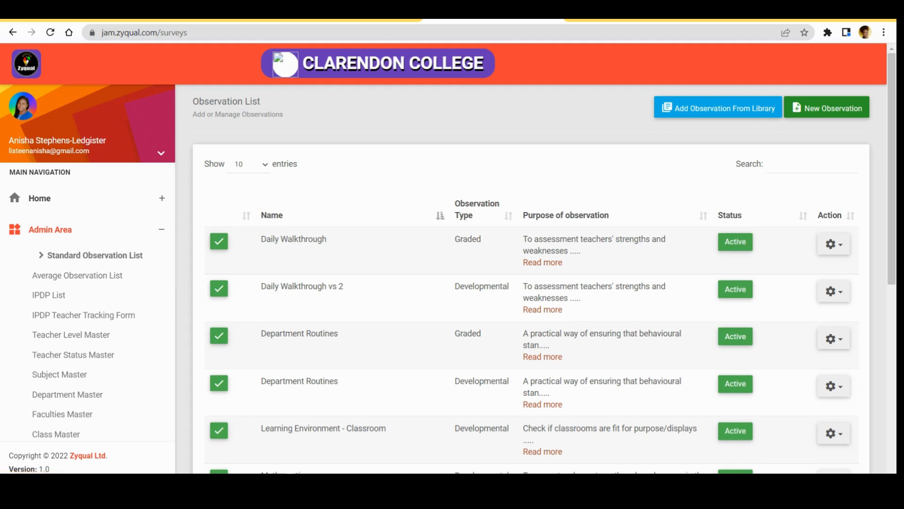
{"action": "mouse_move", "coordinate": [205, 122]}
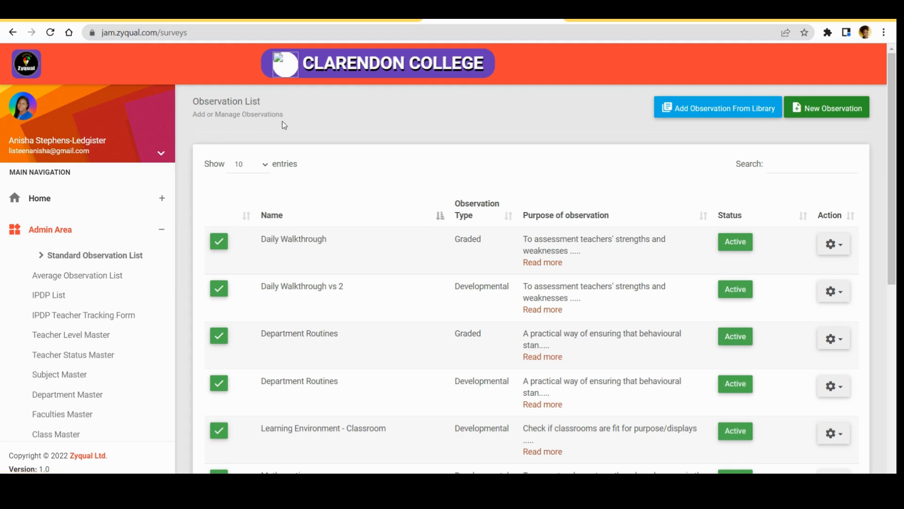
{"action": "mouse_move", "coordinate": [591, 125]}
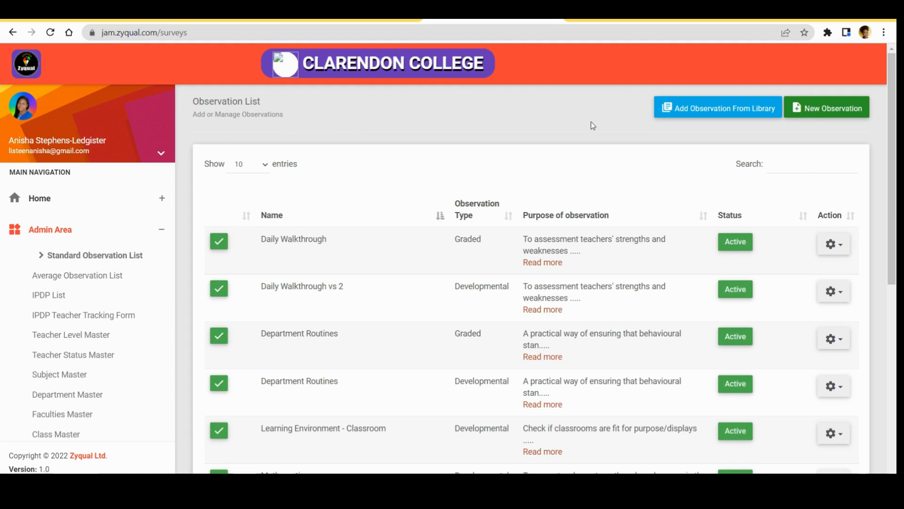
{"action": "mouse_move", "coordinate": [695, 112]}
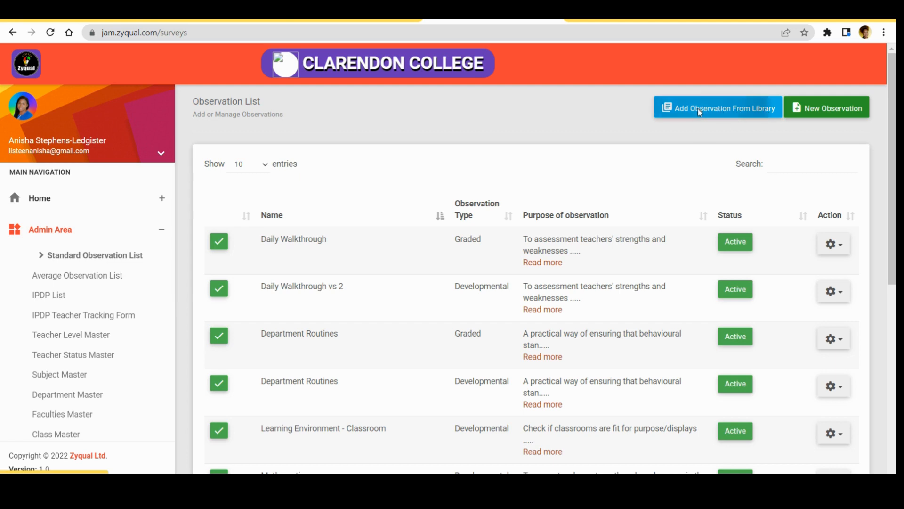
Browse the library form list and reveal the actions for the Department Routines form
{"action": "left_click", "coordinate": [718, 107]}
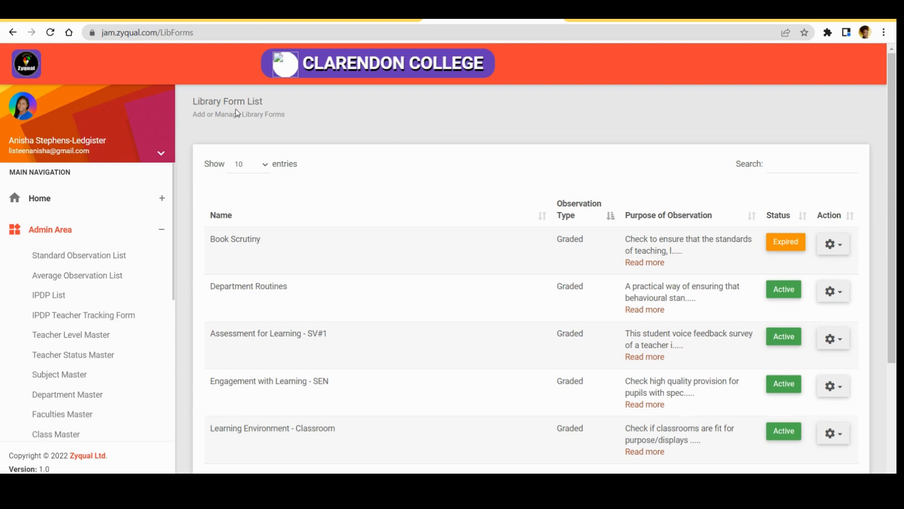
{"action": "mouse_move", "coordinate": [453, 109]}
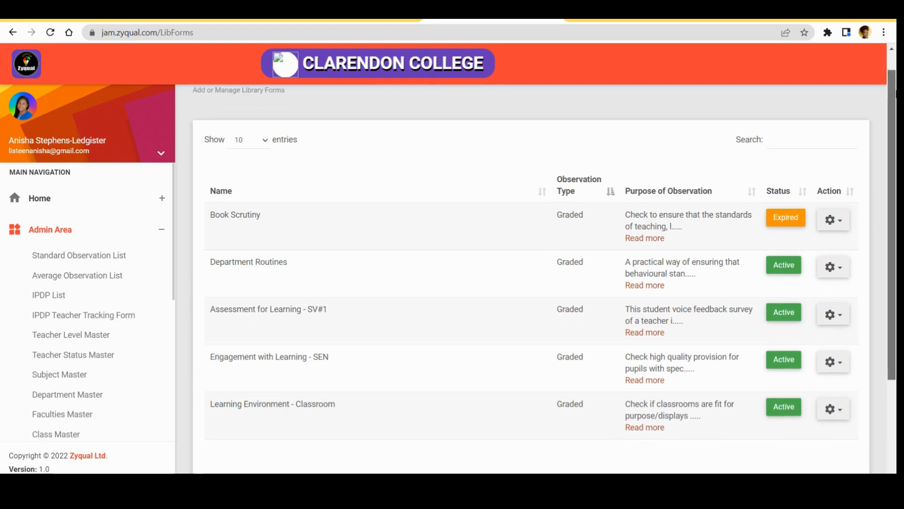
{"action": "scroll", "scroll_direction": "down", "scroll_amount": 3}
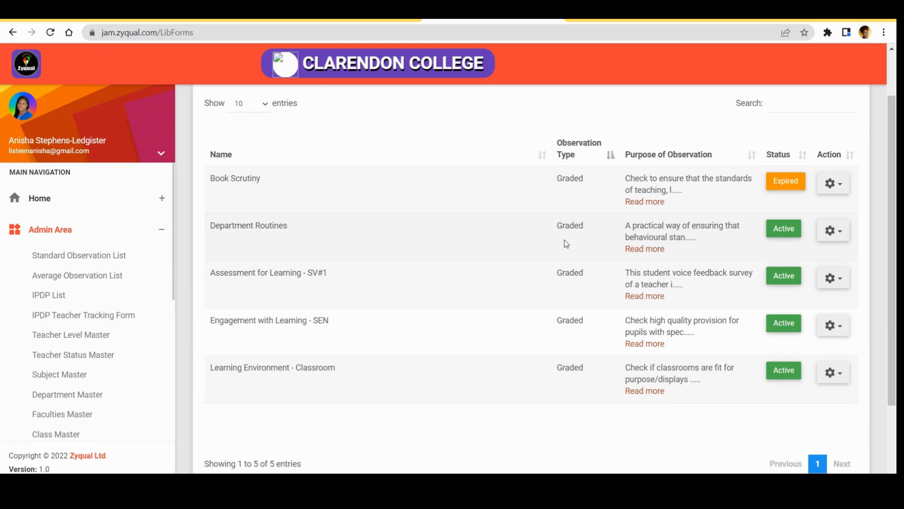
{"action": "mouse_move", "coordinate": [566, 243]}
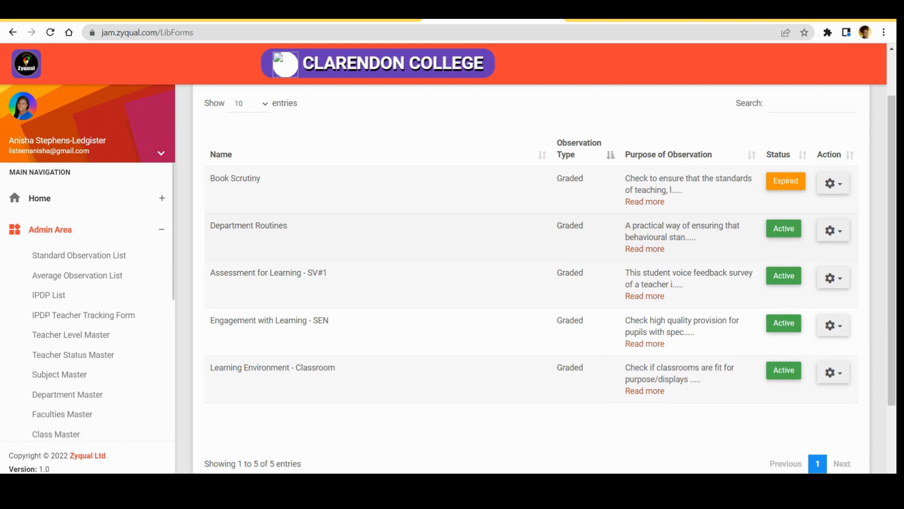
{"action": "mouse_move", "coordinate": [761, 231]}
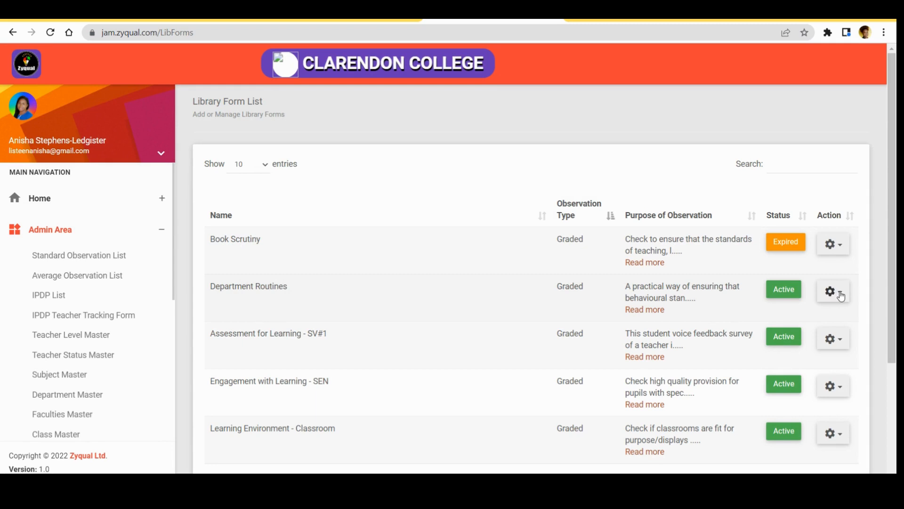
{"action": "left_click", "coordinate": [833, 291]}
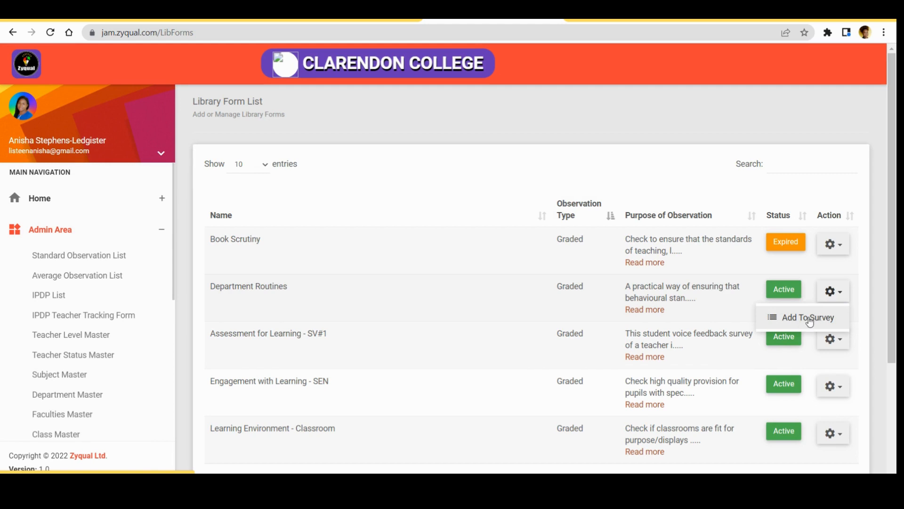
Add Department Routines to the survey as a new Graded observation dated 04/08/2022 to 04/08/2023
{"action": "left_click", "coordinate": [807, 318]}
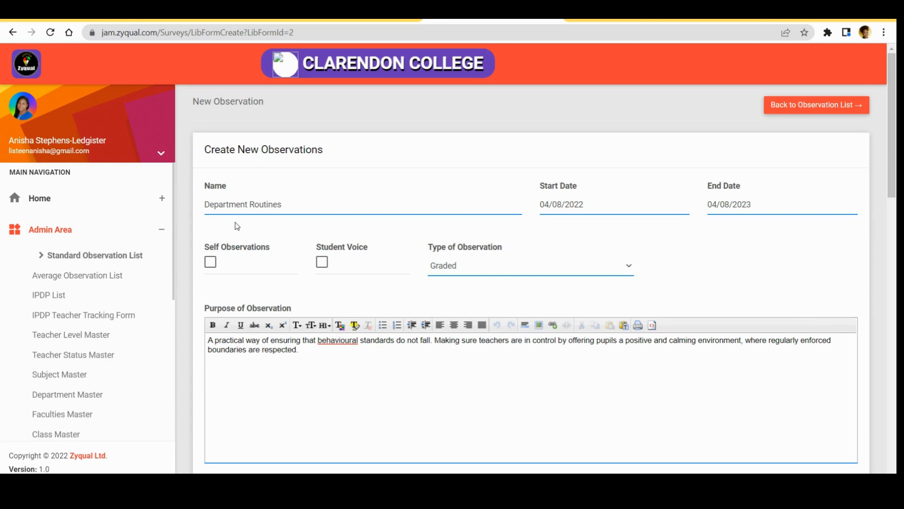
{"action": "mouse_move", "coordinate": [405, 219]}
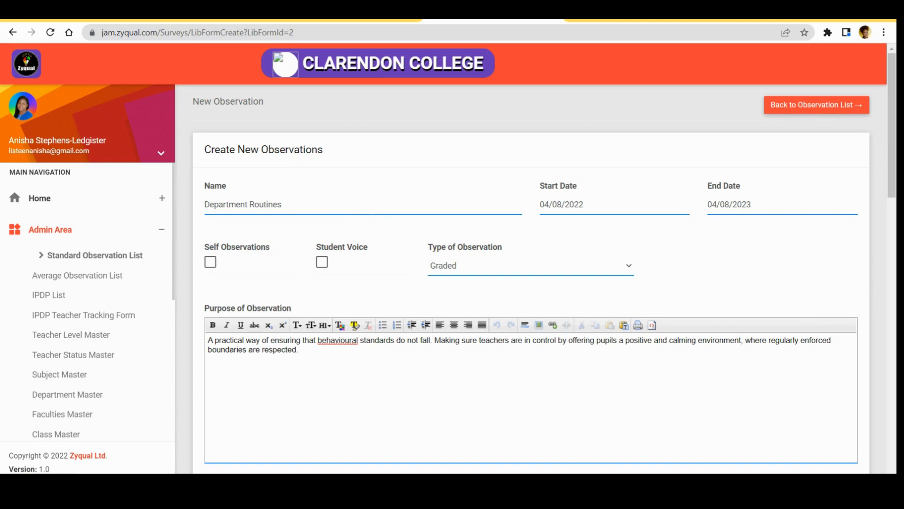
{"action": "mouse_move", "coordinate": [543, 191]}
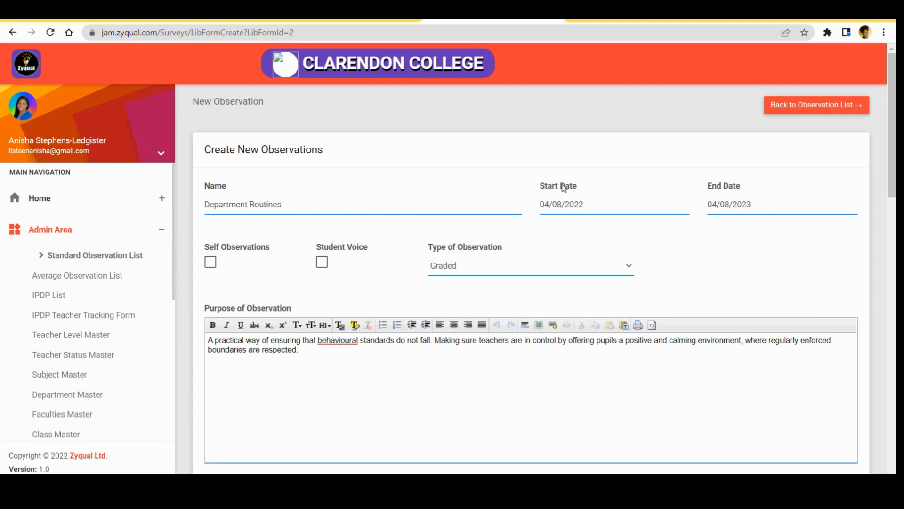
{"action": "mouse_move", "coordinate": [564, 189]}
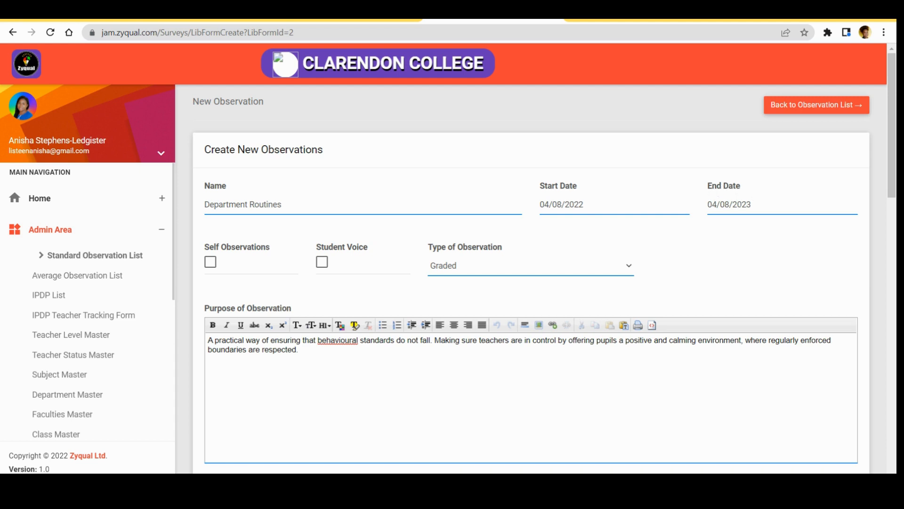
{"action": "mouse_move", "coordinate": [642, 264]}
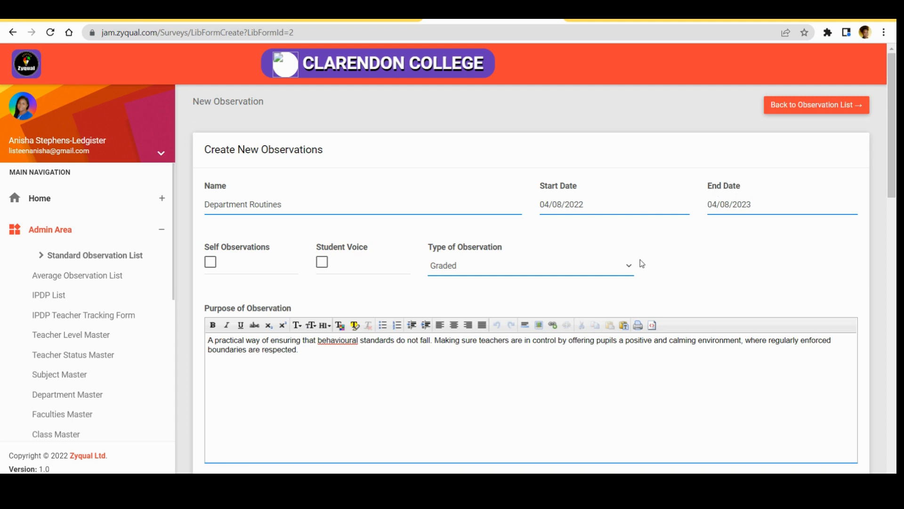
{"action": "mouse_move", "coordinate": [448, 276]}
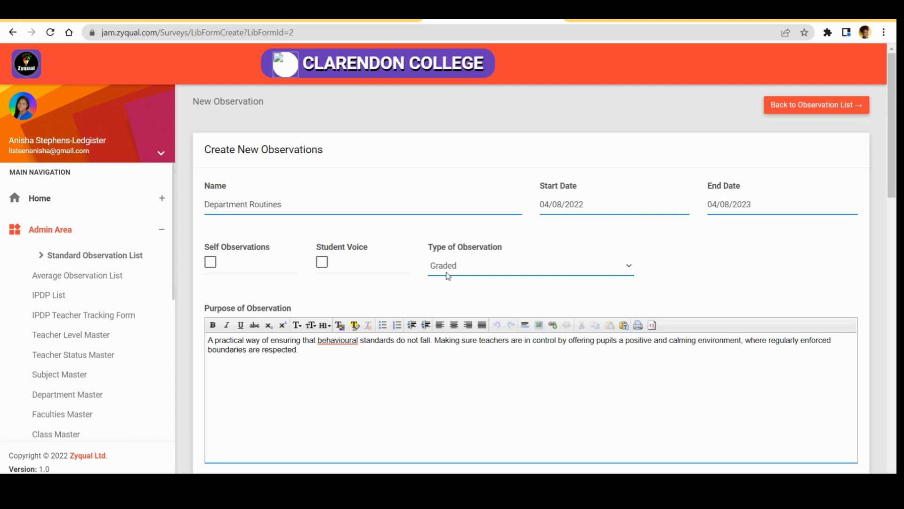
{"action": "mouse_move", "coordinate": [882, 113]}
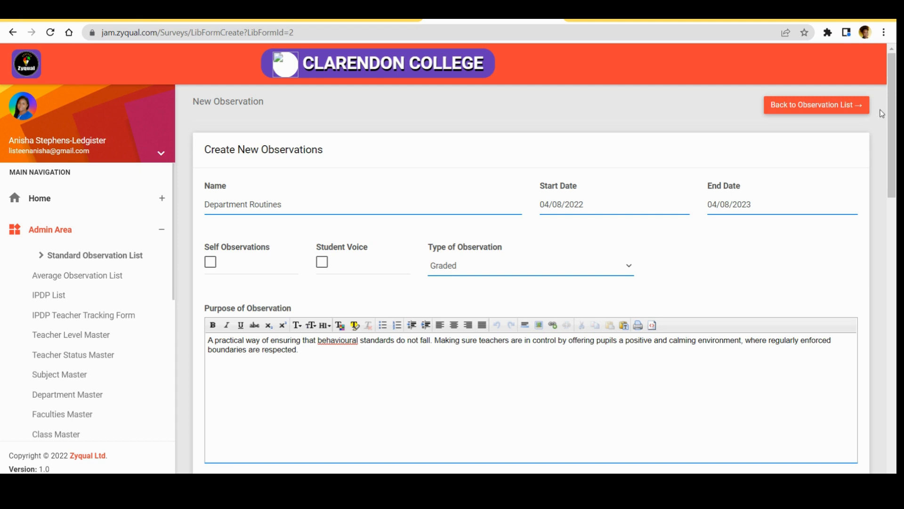
Save the imported Department Routines observation with its five rated key indicators
{"action": "scroll", "scroll_direction": "down", "scroll_amount": 3}
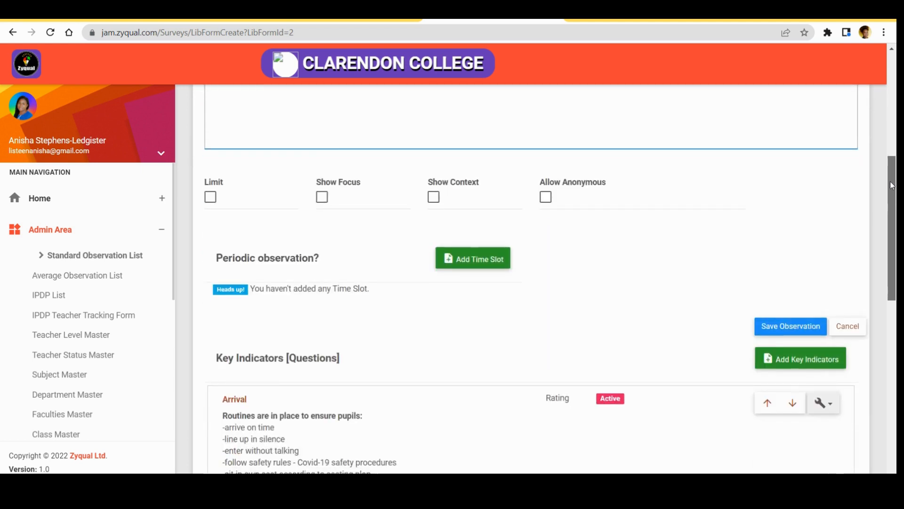
{"action": "scroll", "scroll_direction": "down", "scroll_amount": 3}
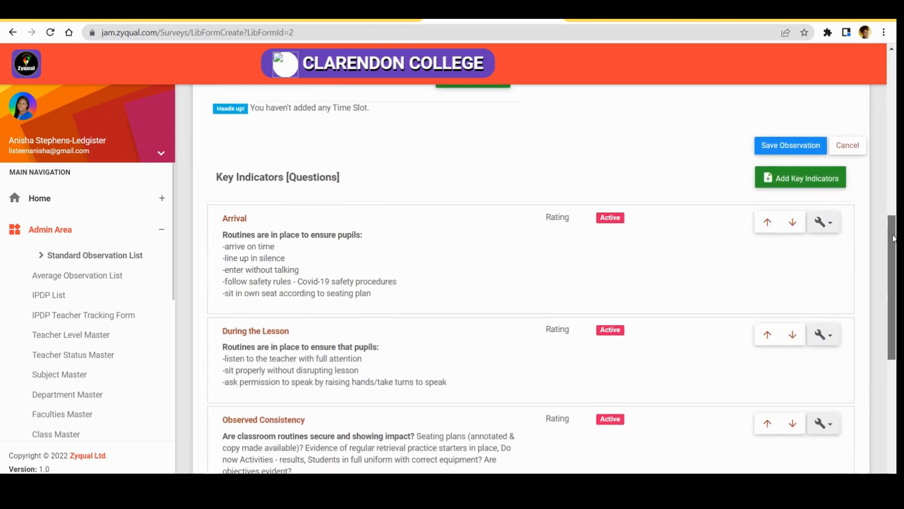
{"action": "scroll", "scroll_direction": "down", "scroll_amount": 3}
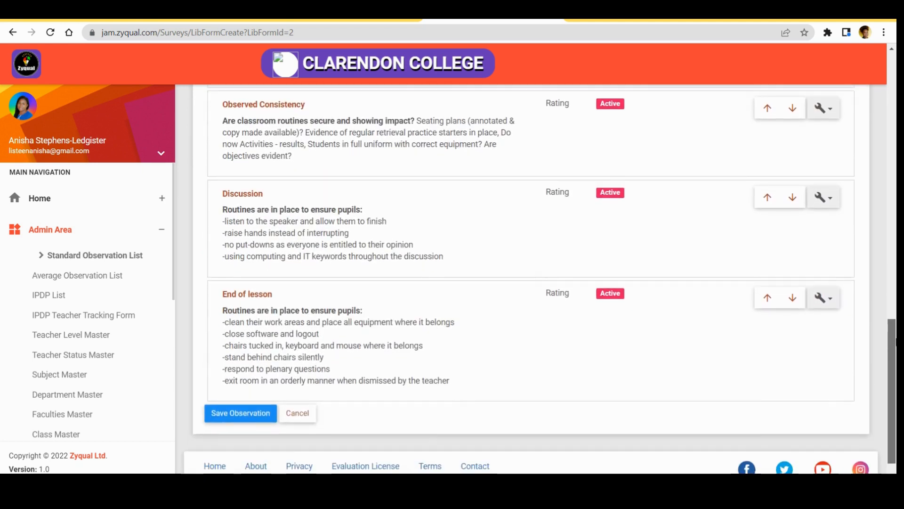
{"action": "mouse_move", "coordinate": [241, 413]}
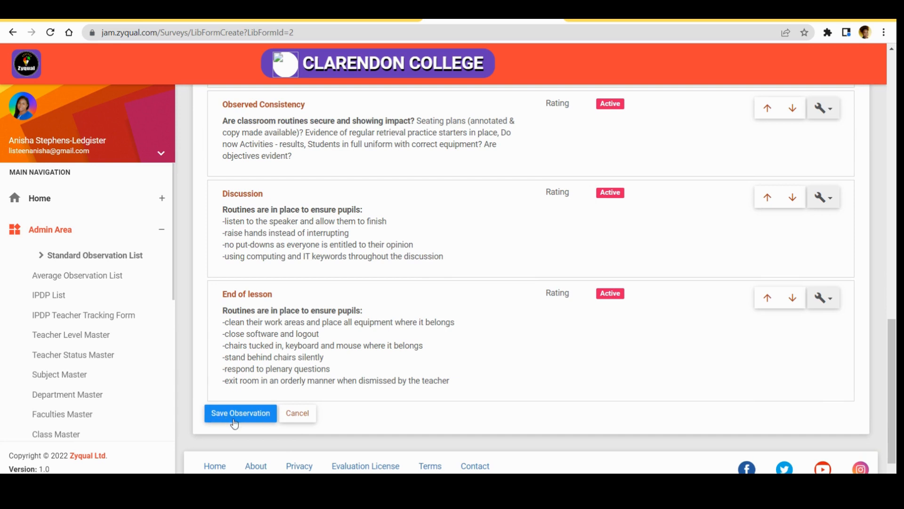
{"action": "mouse_move", "coordinate": [514, 348]}
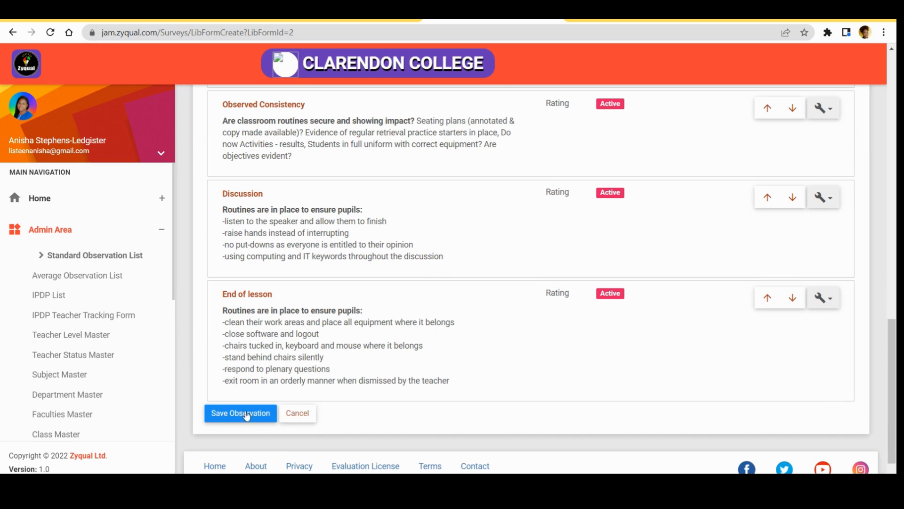
{"action": "left_click", "coordinate": [240, 413]}
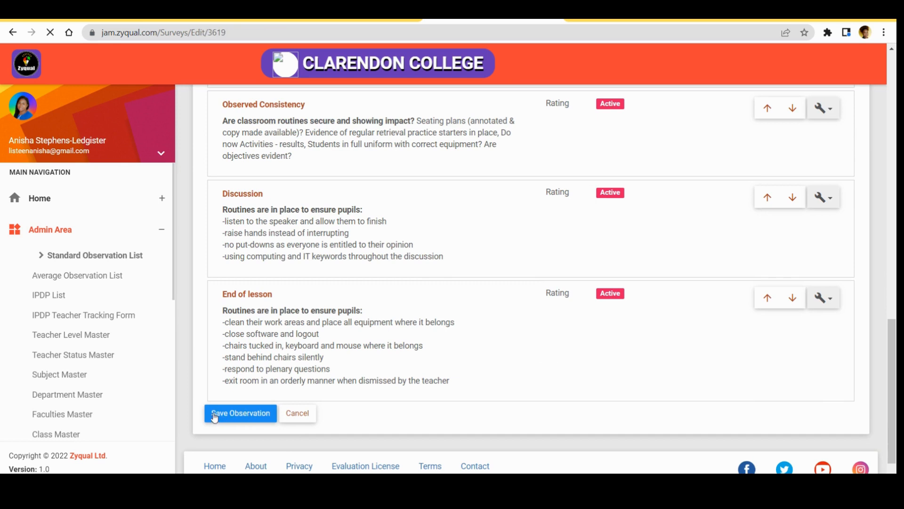
{"action": "left_click", "coordinate": [240, 413]}
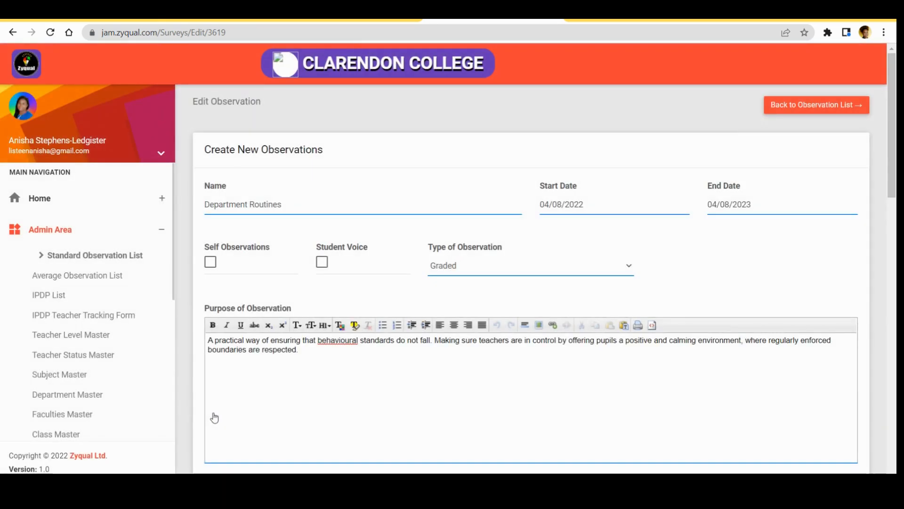
{"action": "mouse_move", "coordinate": [763, 115]}
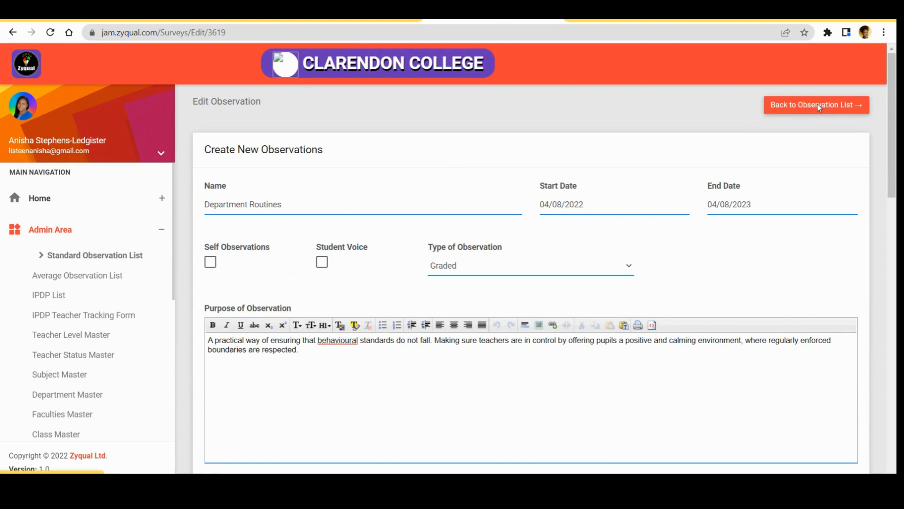
Return to the observation list, now showing the new graded Department Routines as Active
{"action": "left_click", "coordinate": [816, 104]}
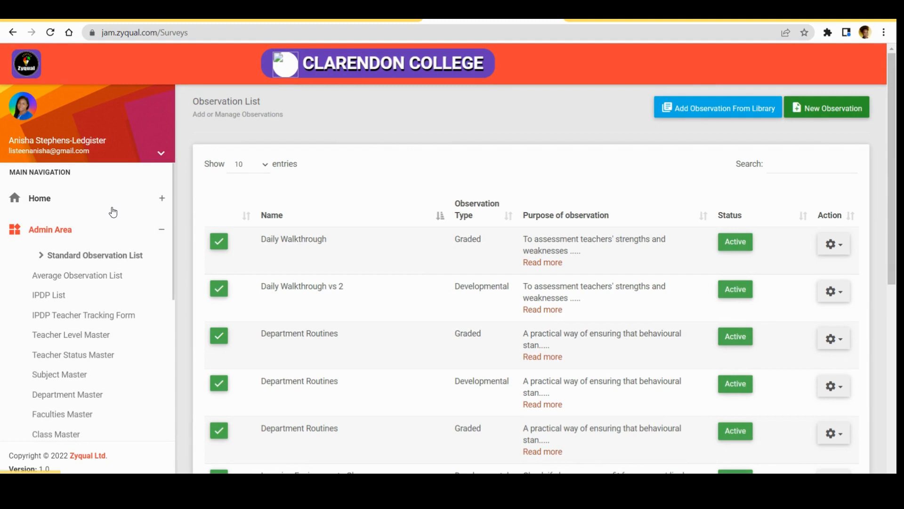
{"action": "mouse_move", "coordinate": [53, 185]}
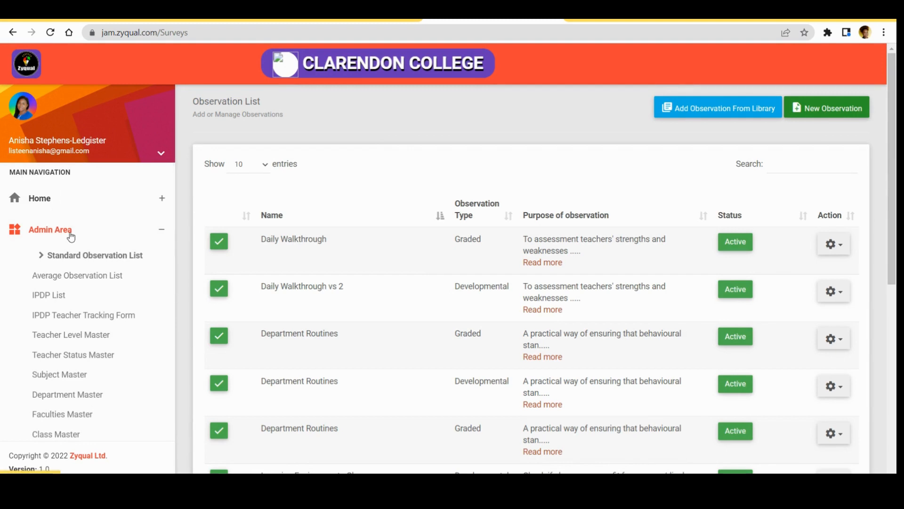
{"action": "mouse_move", "coordinate": [55, 281]}
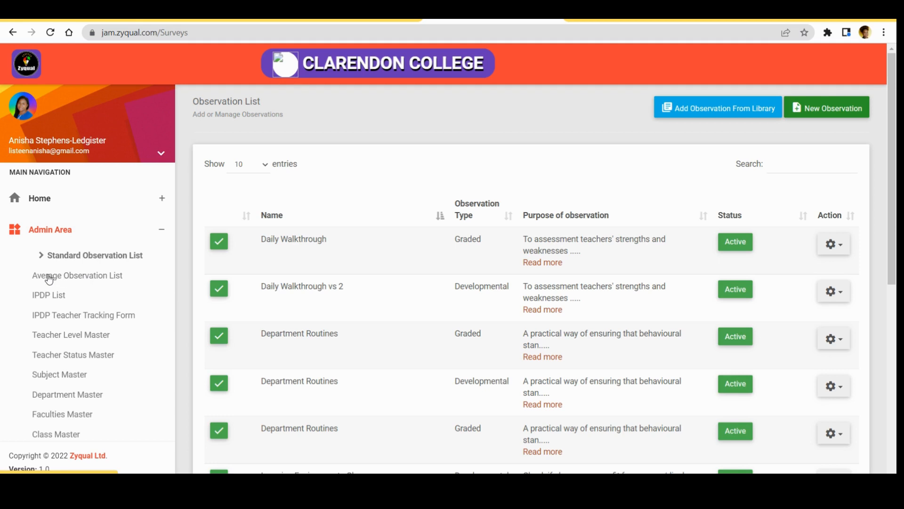
{"action": "mouse_move", "coordinate": [49, 281]}
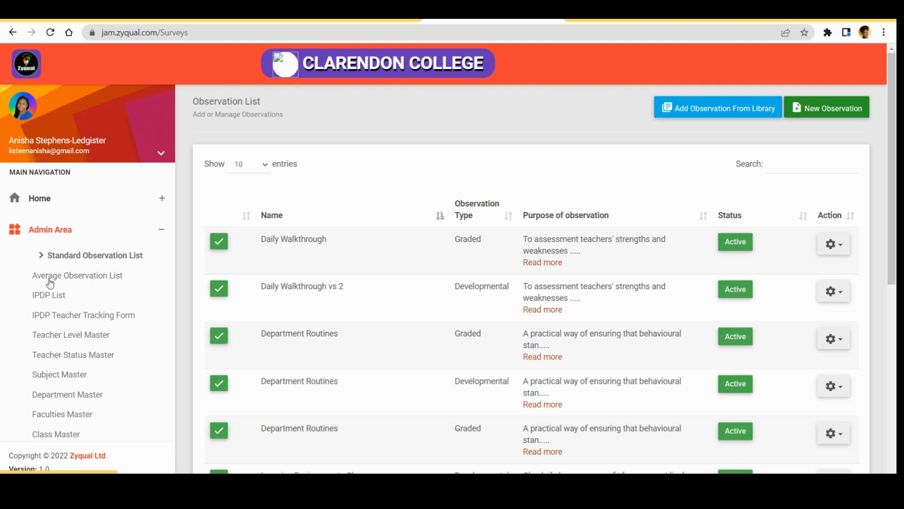
{"action": "mouse_move", "coordinate": [88, 281]}
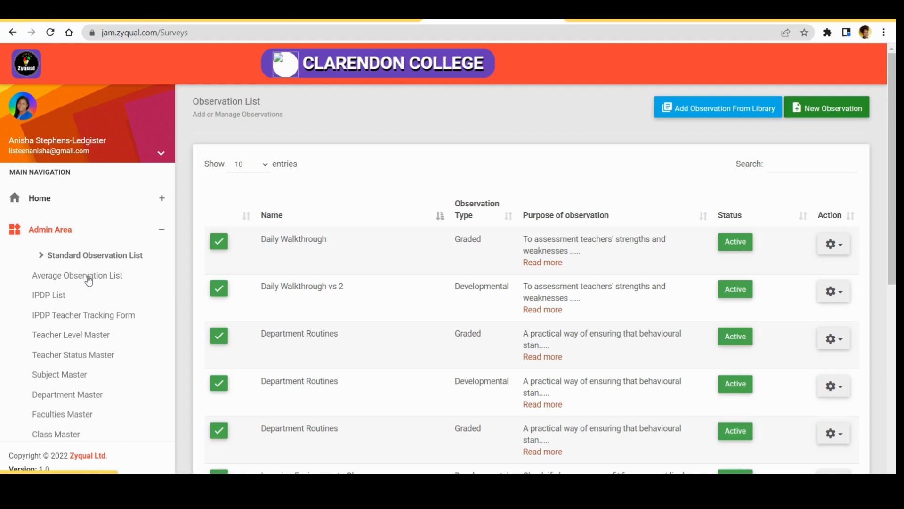
Show the Average Observation List of Beginning Teacher Appraisal observations and head to its library
{"action": "left_click", "coordinate": [77, 275]}
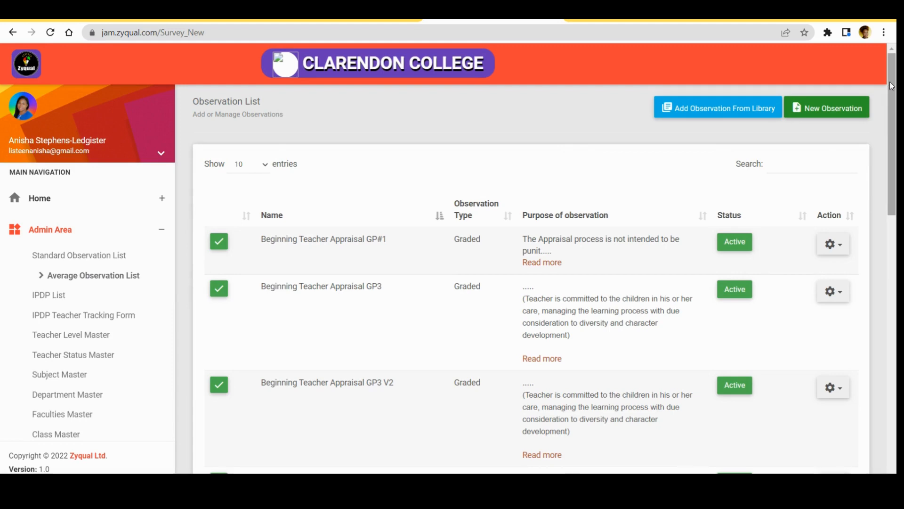
{"action": "scroll", "scroll_direction": "down", "scroll_amount": 3}
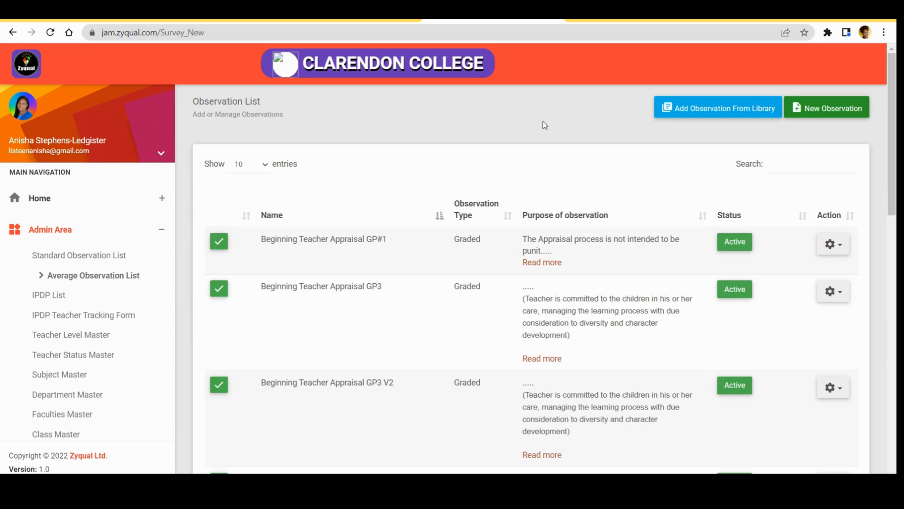
{"action": "mouse_move", "coordinate": [695, 131]}
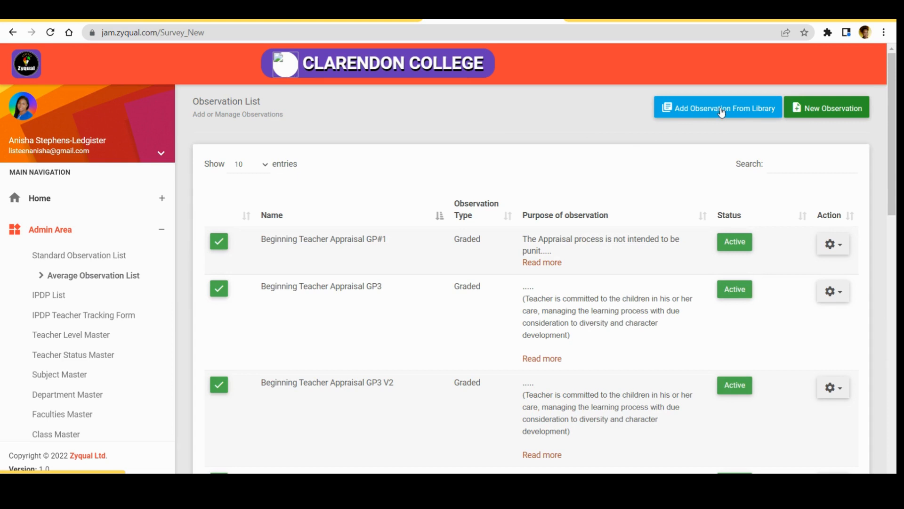
{"action": "left_click", "coordinate": [718, 107]}
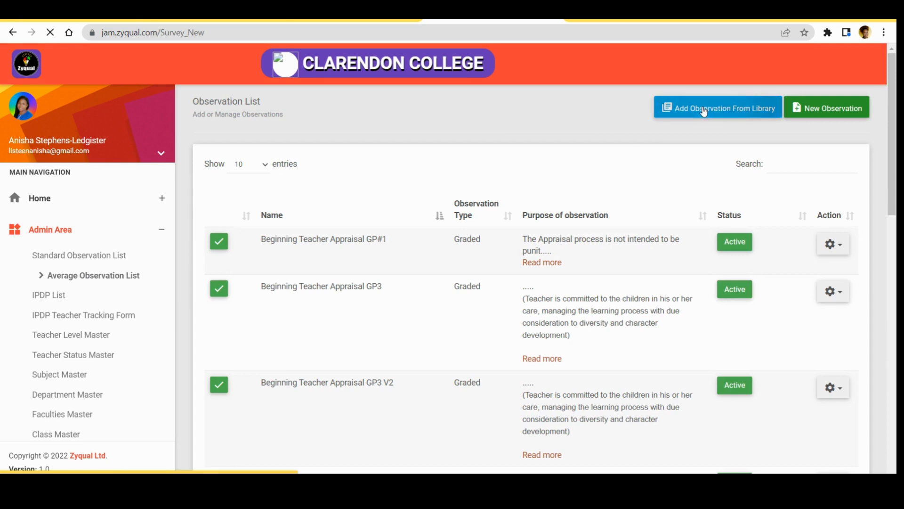
Browse the average library forms and reveal the actions for Beginning Teacher Appraisal GP#1
{"action": "left_click", "coordinate": [718, 108]}
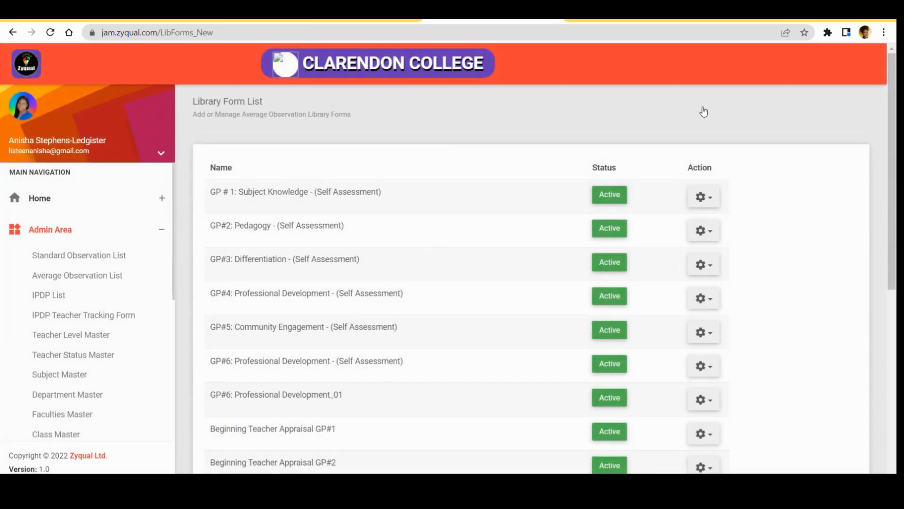
{"action": "mouse_move", "coordinate": [472, 200]}
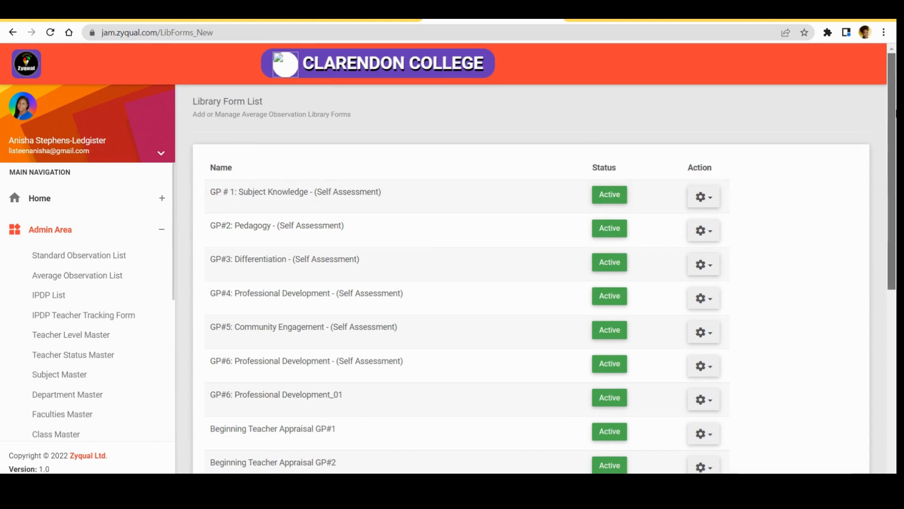
{"action": "scroll", "scroll_direction": "down", "scroll_amount": 3}
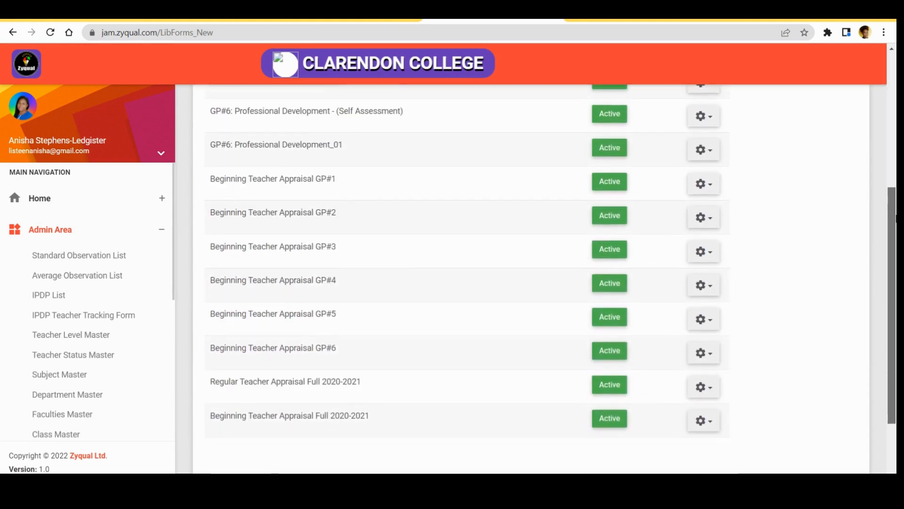
{"action": "scroll", "scroll_direction": "up", "scroll_amount": 3}
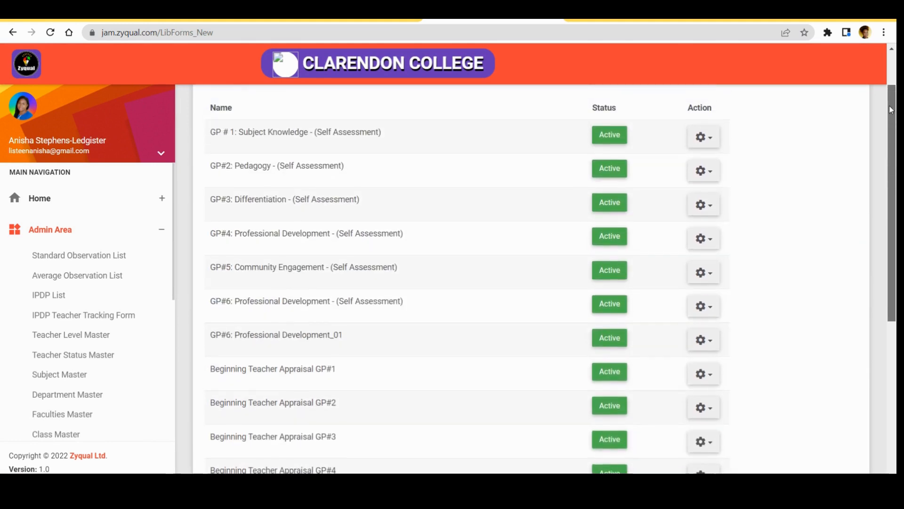
{"action": "scroll", "scroll_direction": "up", "scroll_amount": 3}
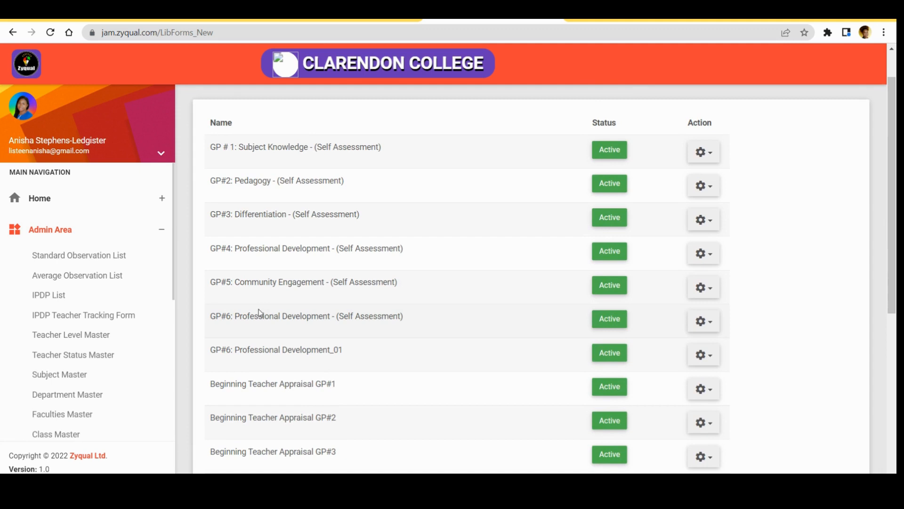
{"action": "mouse_move", "coordinate": [220, 394]}
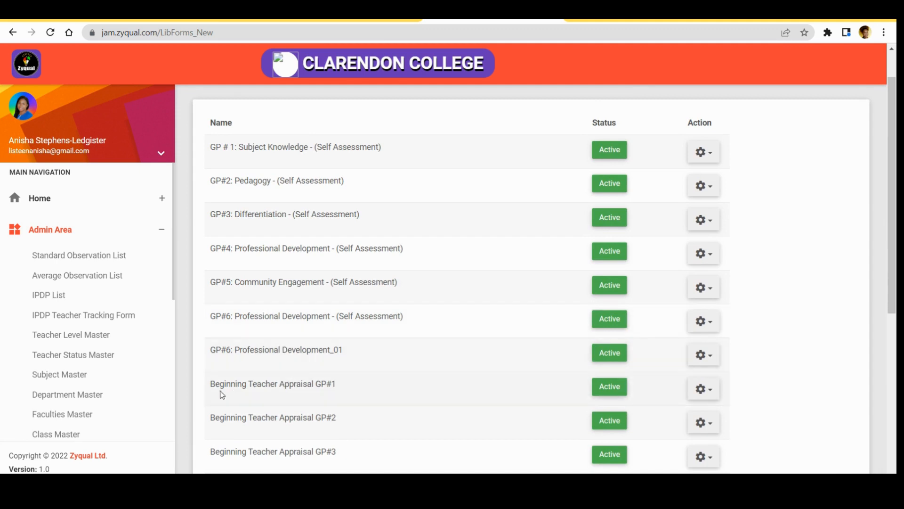
{"action": "mouse_move", "coordinate": [412, 392]}
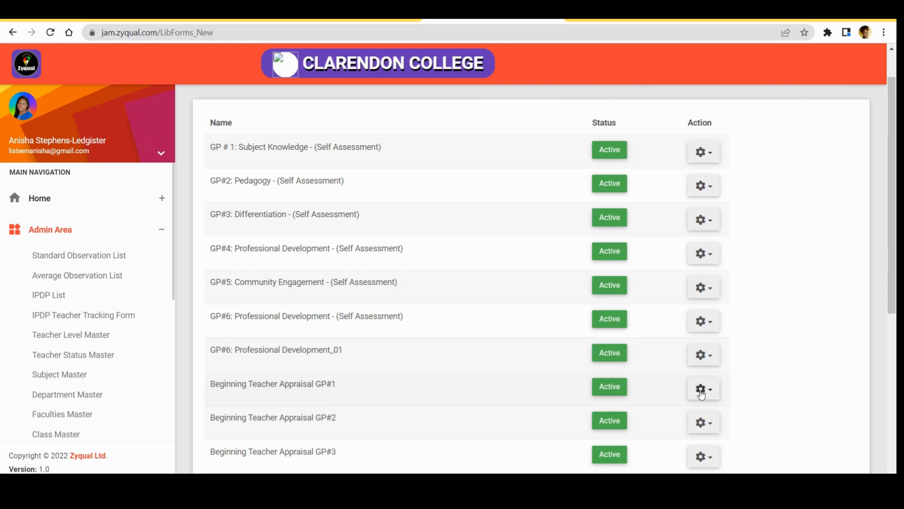
{"action": "mouse_move", "coordinate": [702, 394]}
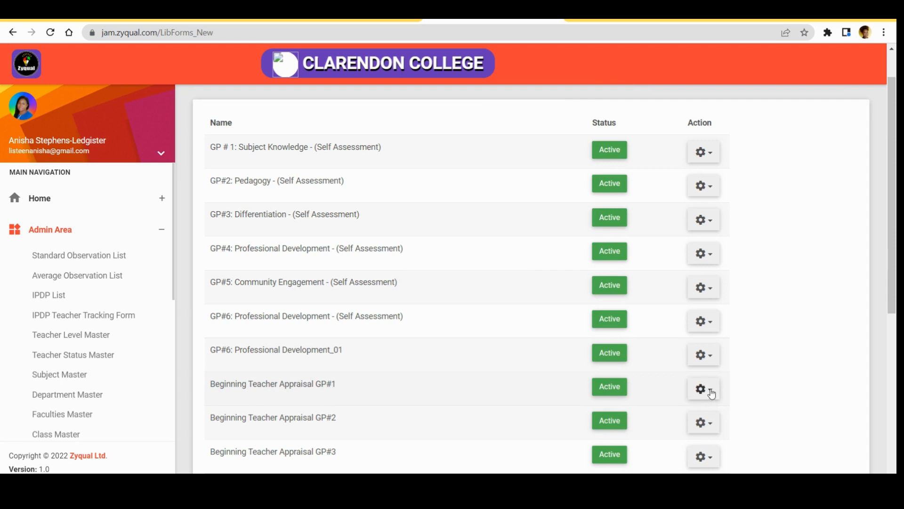
{"action": "left_click", "coordinate": [702, 388]}
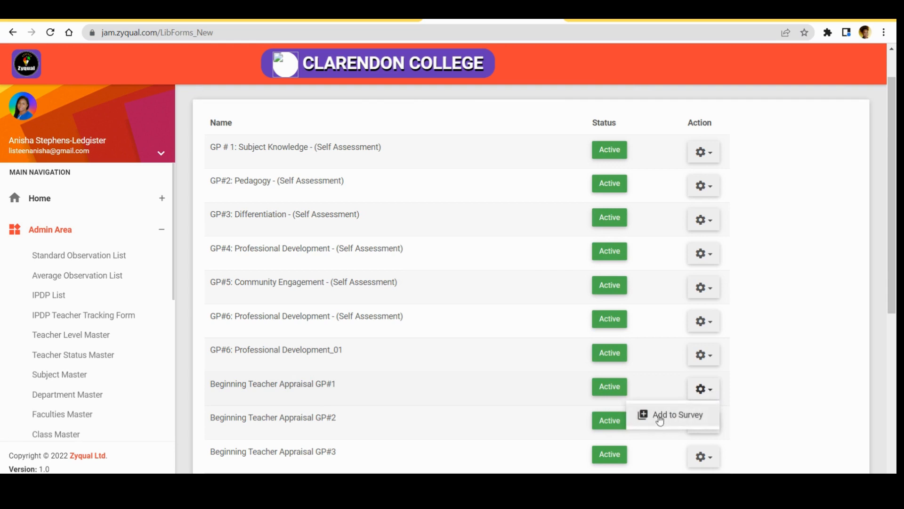
Add Beginning Teacher Appraisal GP#1 to the survey and dismiss the duplicate-name warning
{"action": "left_click", "coordinate": [677, 414]}
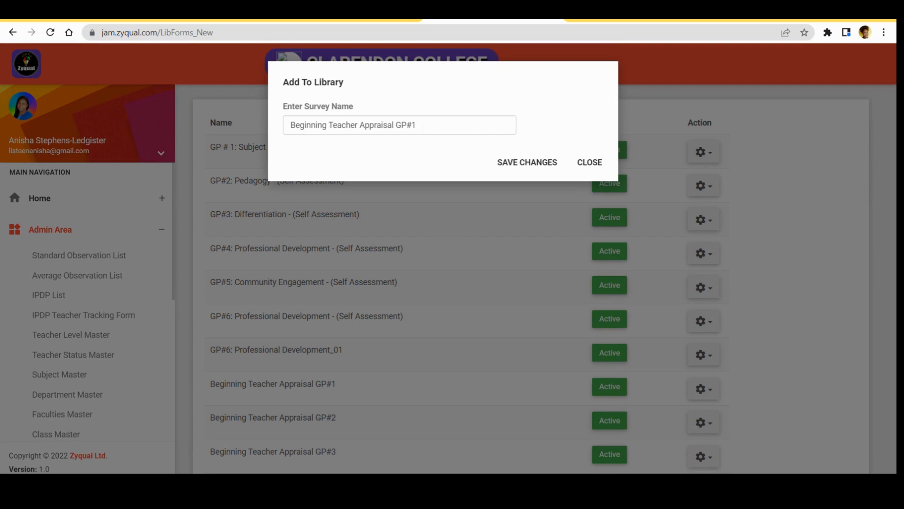
{"action": "left_click", "coordinate": [400, 125]}
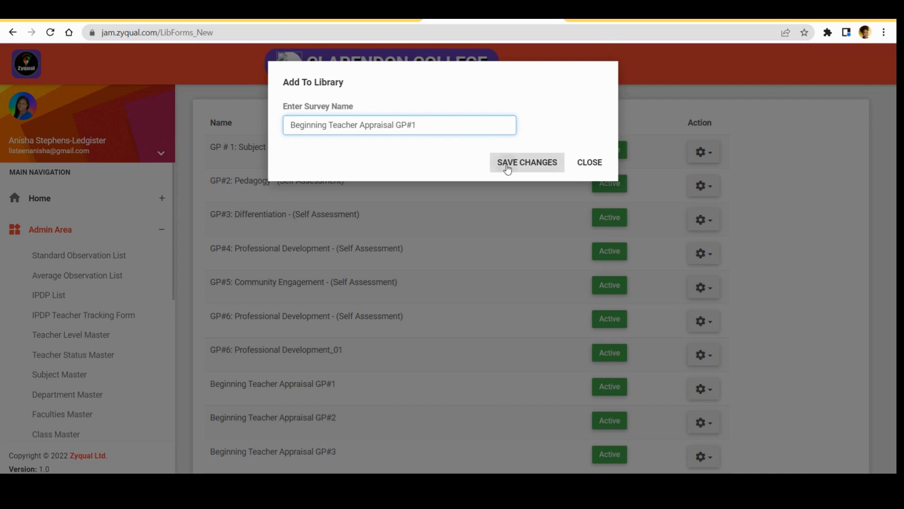
{"action": "left_click", "coordinate": [526, 162]}
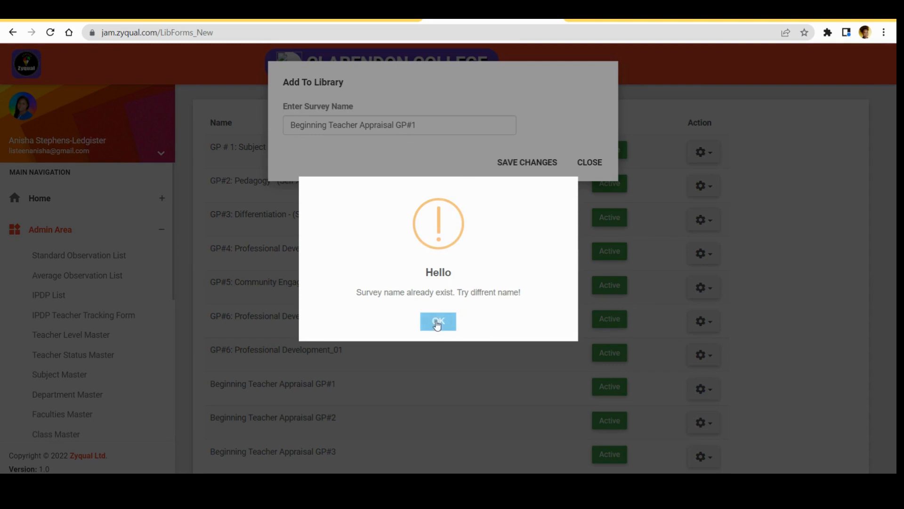
{"action": "left_click", "coordinate": [438, 321]}
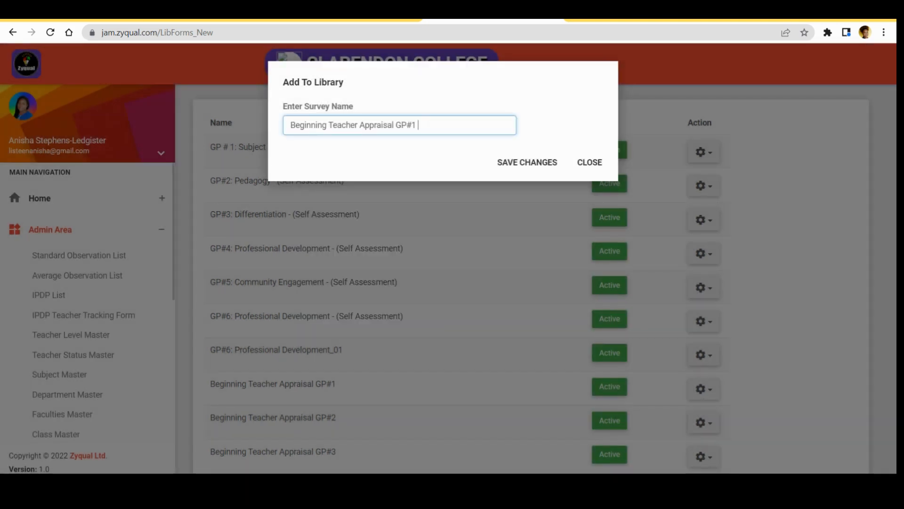
Rename the survey 'Beginning Teacher Appraisal GP#1 vs 2' and save the changes
{"action": "type", "text": "v"}
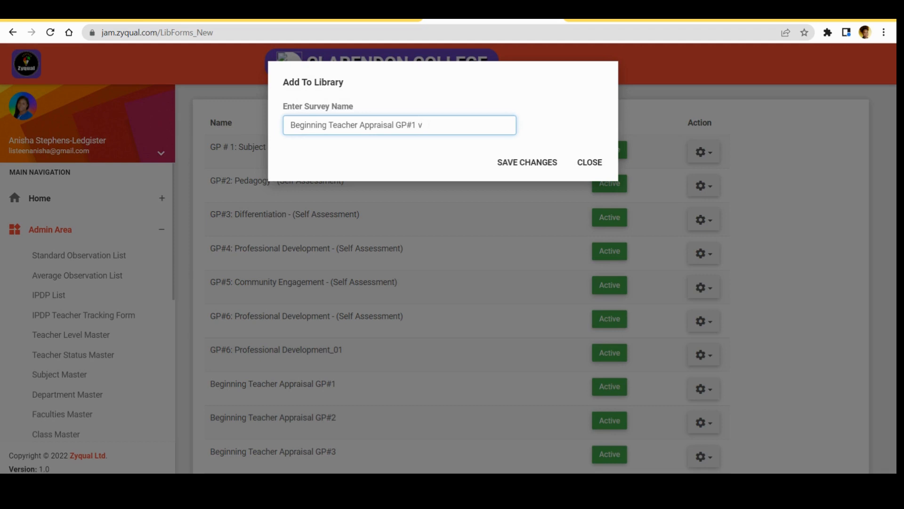
{"action": "type", "text": "s 2"}
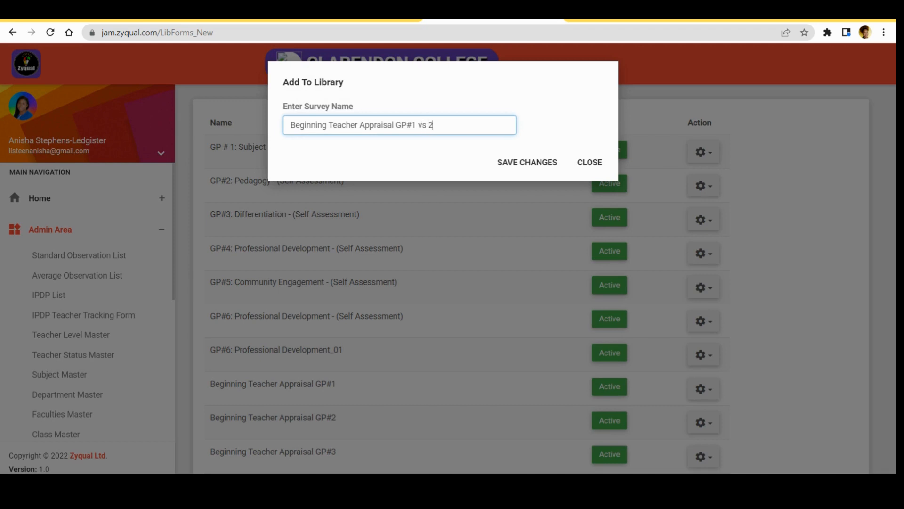
{"action": "left_click", "coordinate": [525, 162]}
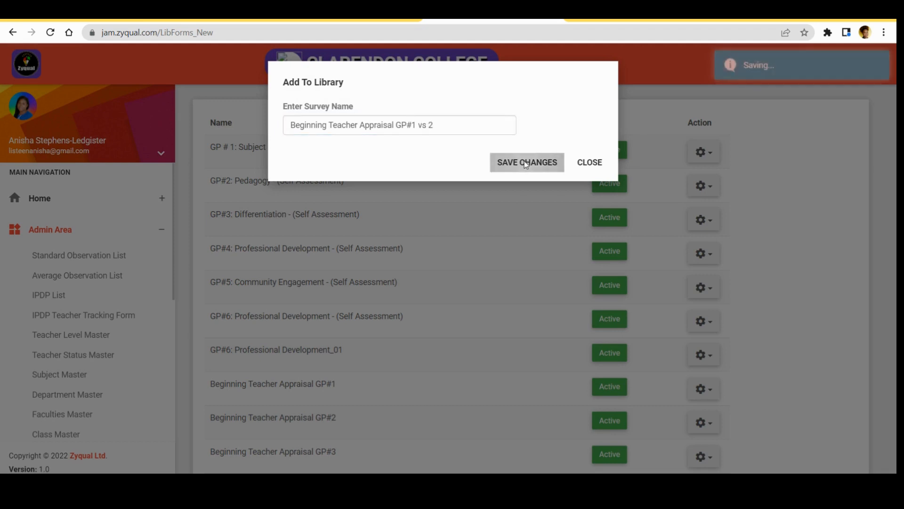
{"action": "left_click", "coordinate": [526, 162]}
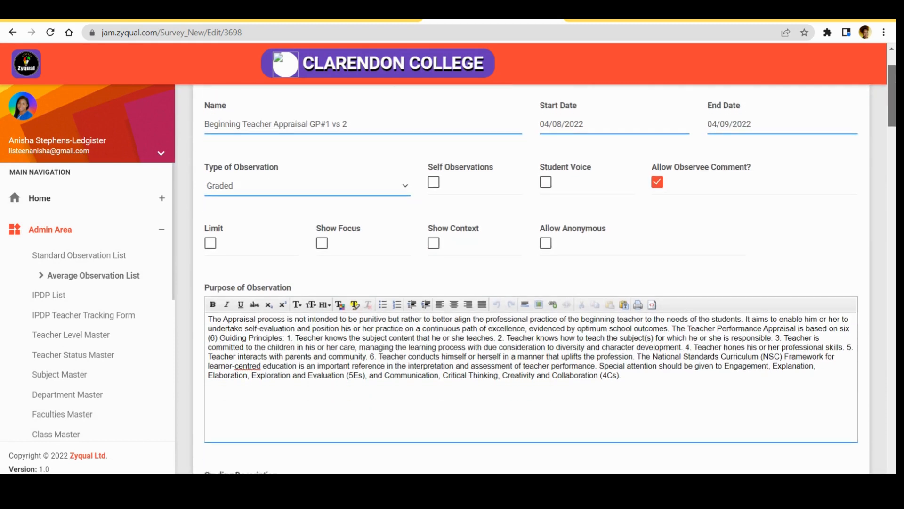
{"action": "scroll", "scroll_direction": "down", "scroll_amount": 3}
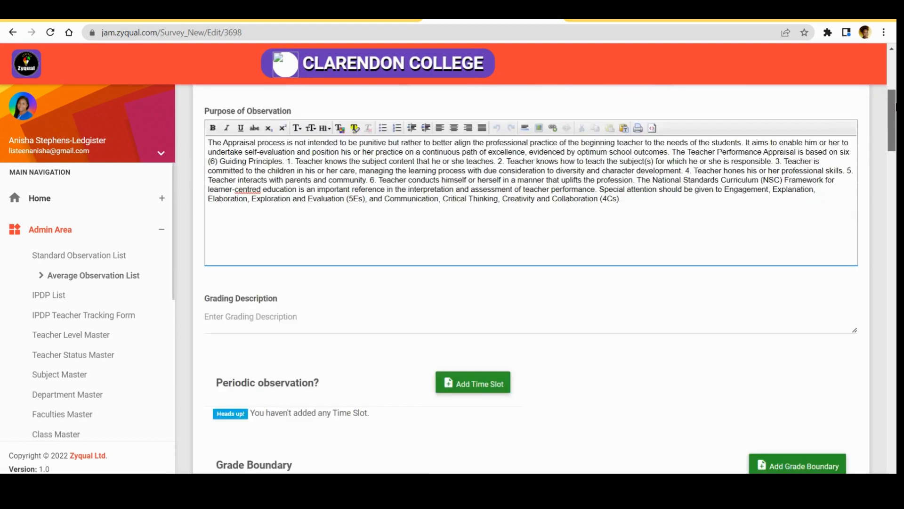
{"action": "scroll", "scroll_direction": "down", "scroll_amount": 3}
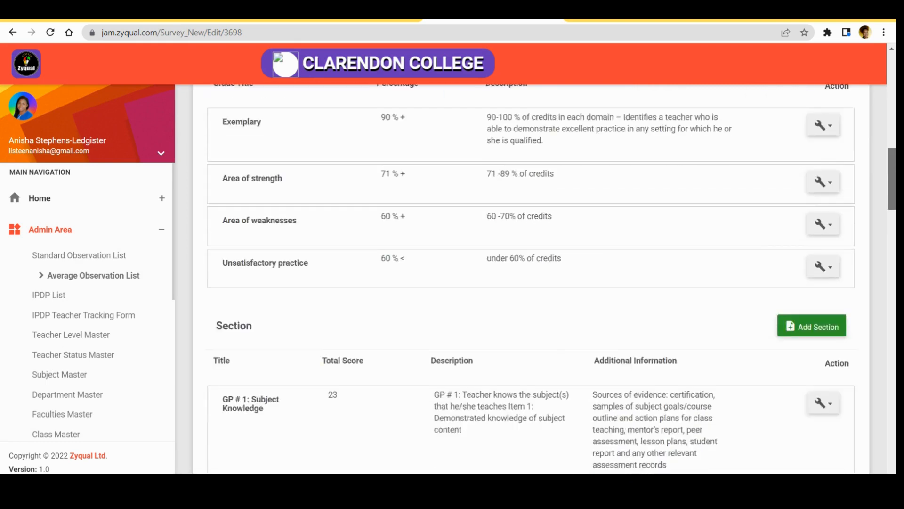
{"action": "scroll", "scroll_direction": "down", "scroll_amount": 3}
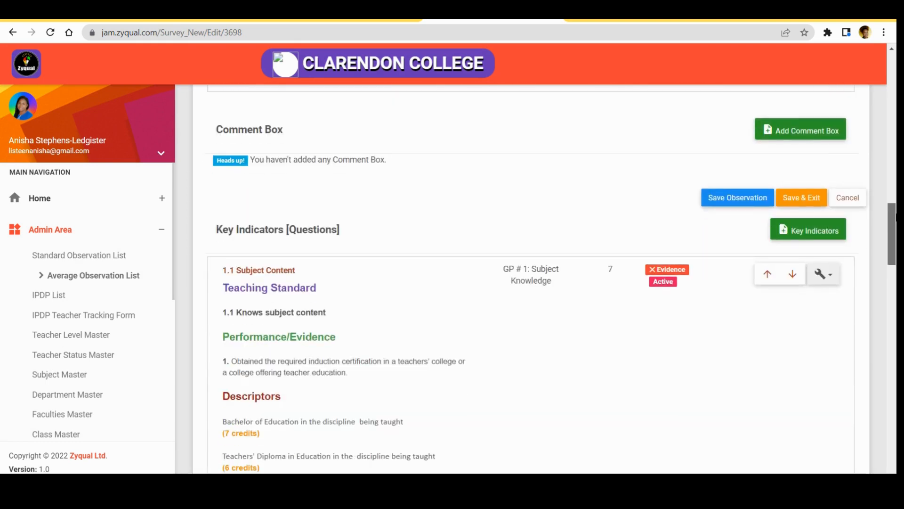
{"action": "scroll", "scroll_direction": "down", "scroll_amount": 3}
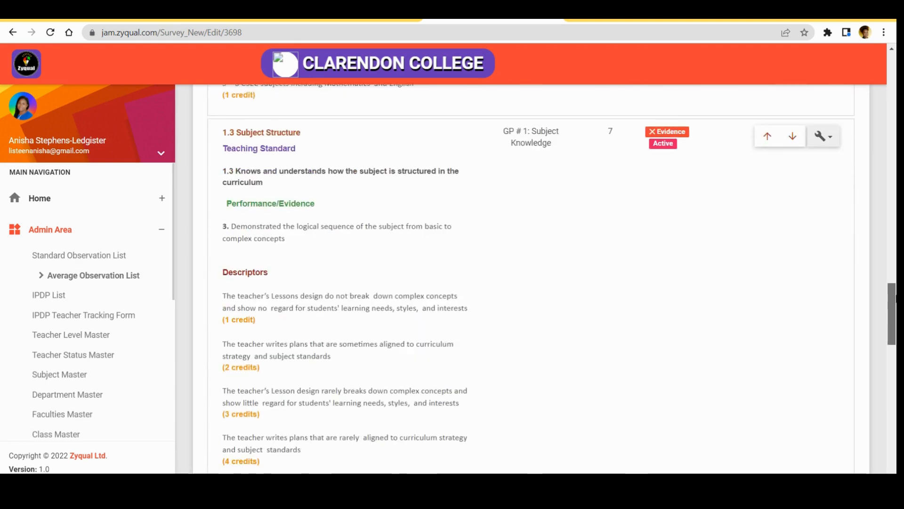
{"action": "scroll", "scroll_direction": "down", "scroll_amount": 3}
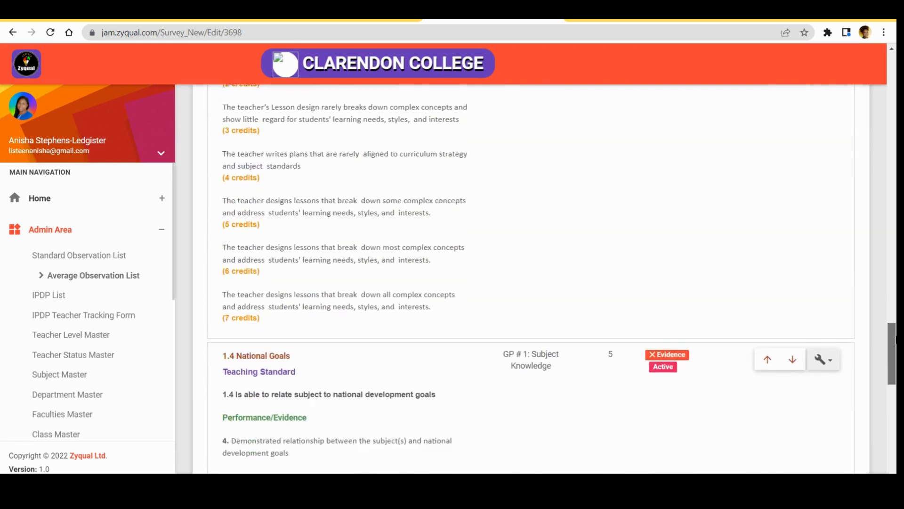
{"action": "scroll", "scroll_direction": "down", "scroll_amount": 3}
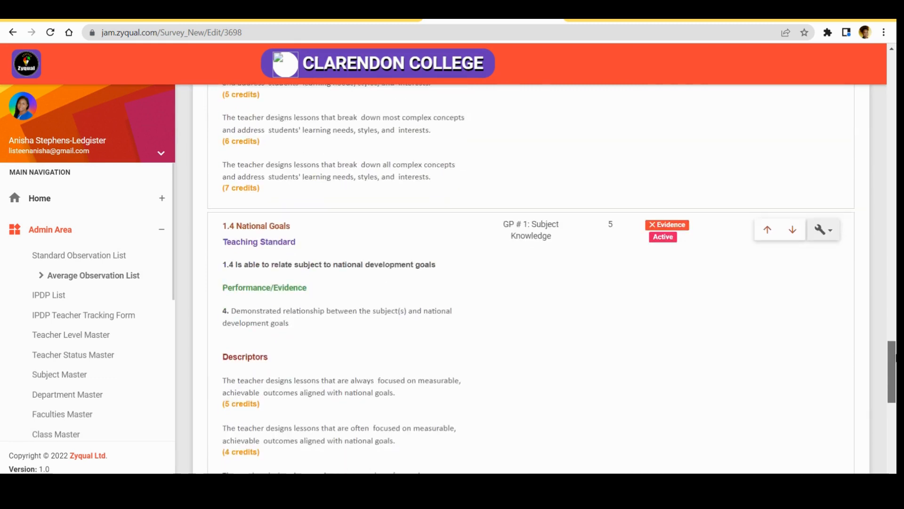
{"action": "scroll", "scroll_direction": "down", "scroll_amount": 3}
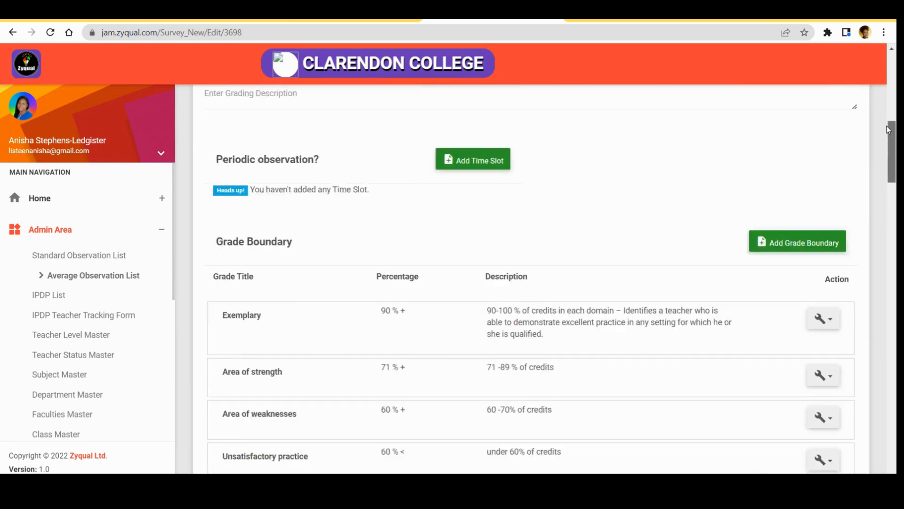
{"action": "scroll", "scroll_direction": "down", "scroll_amount": 3}
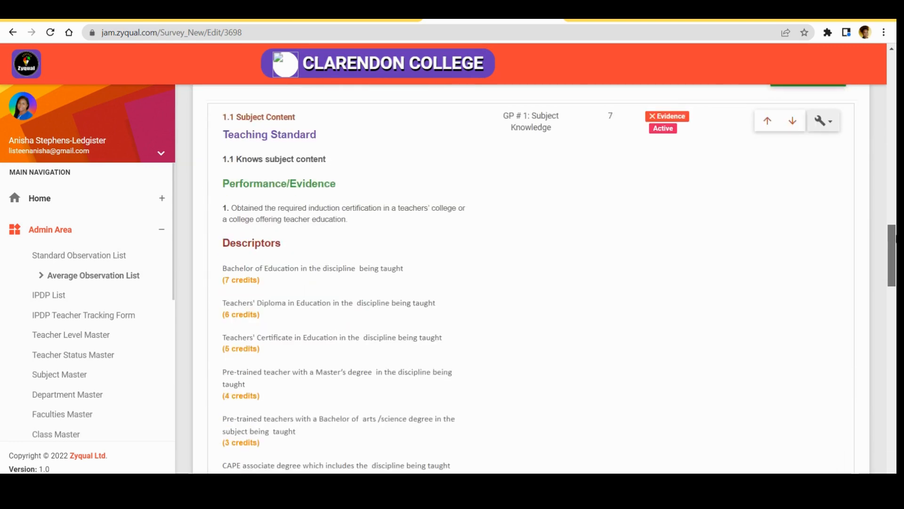
{"action": "scroll", "scroll_direction": "down", "scroll_amount": 3}
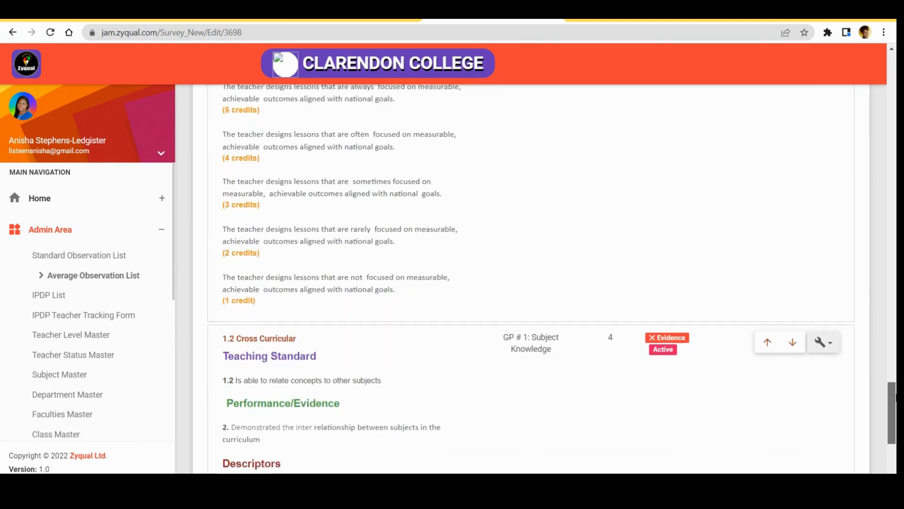
{"action": "scroll", "scroll_direction": "down", "scroll_amount": 3}
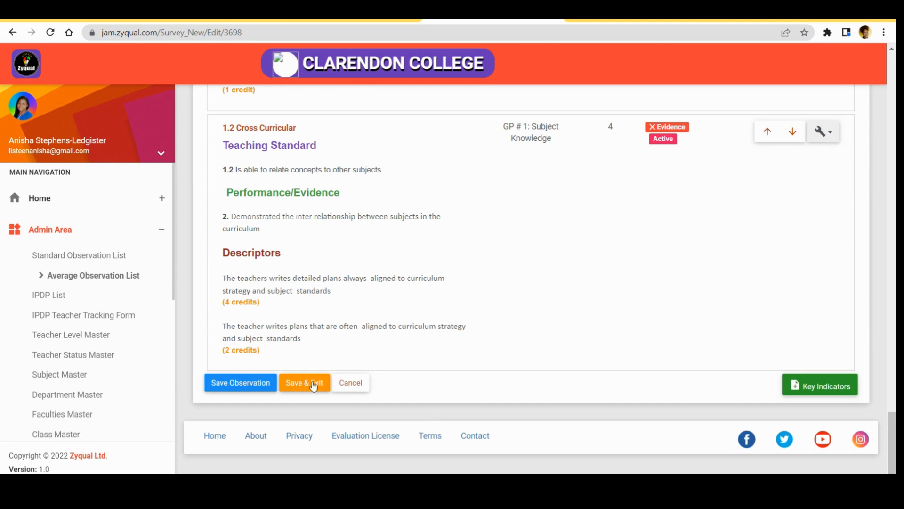
Save the Beginning Teacher Appraisal GP#1 vs 2 observation and exit the editor
{"action": "left_click", "coordinate": [304, 382]}
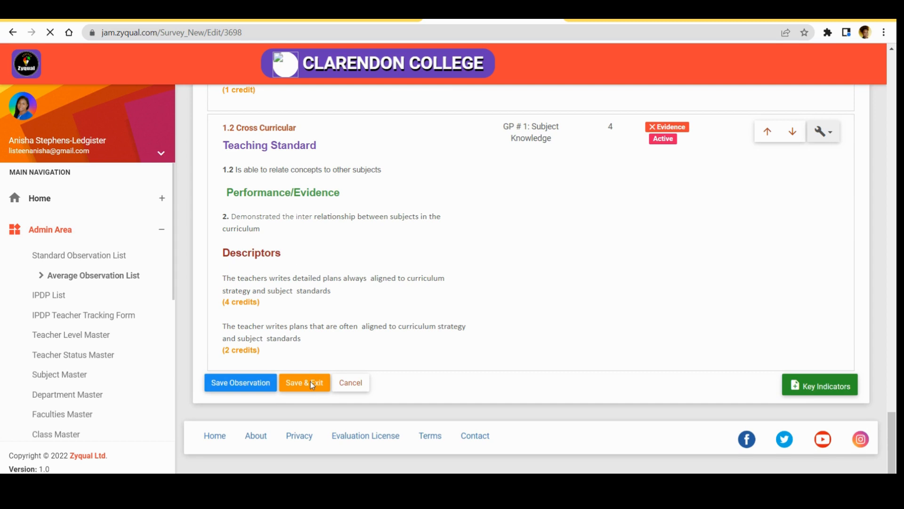
{"action": "left_click", "coordinate": [304, 382]}
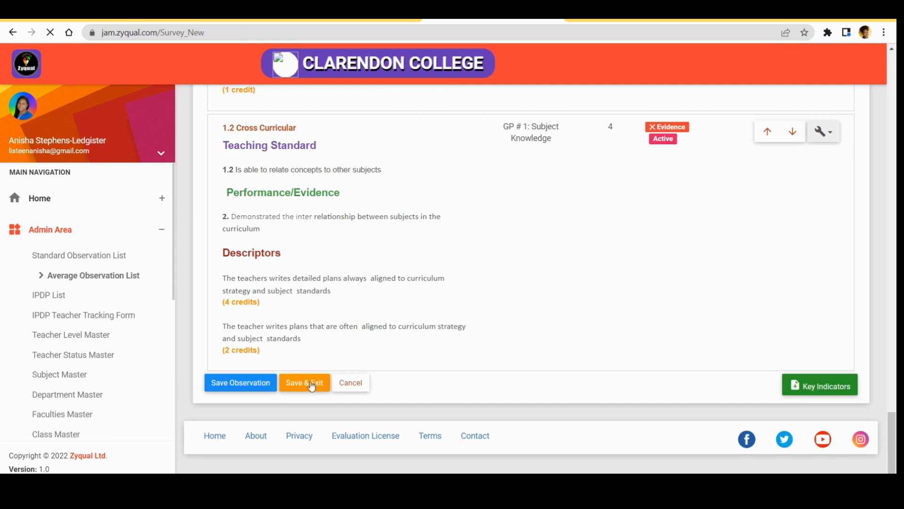
{"action": "mouse_move", "coordinate": [196, 368]}
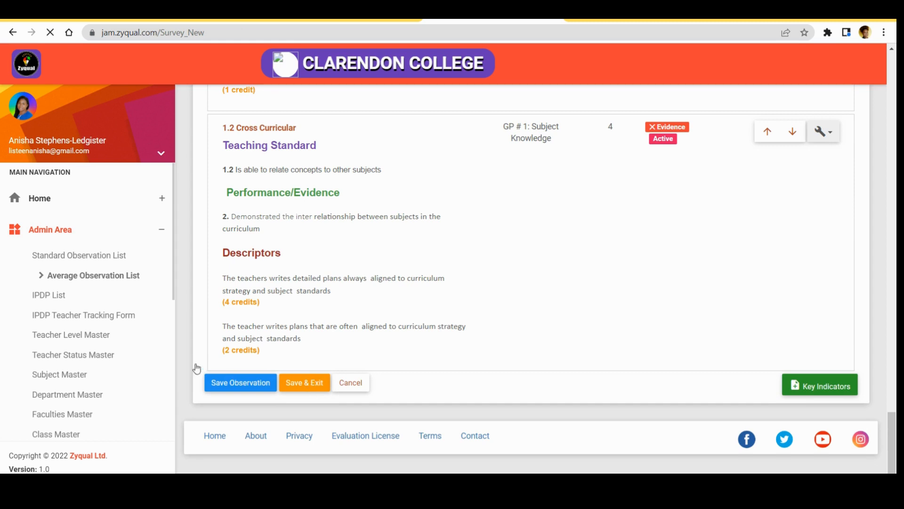